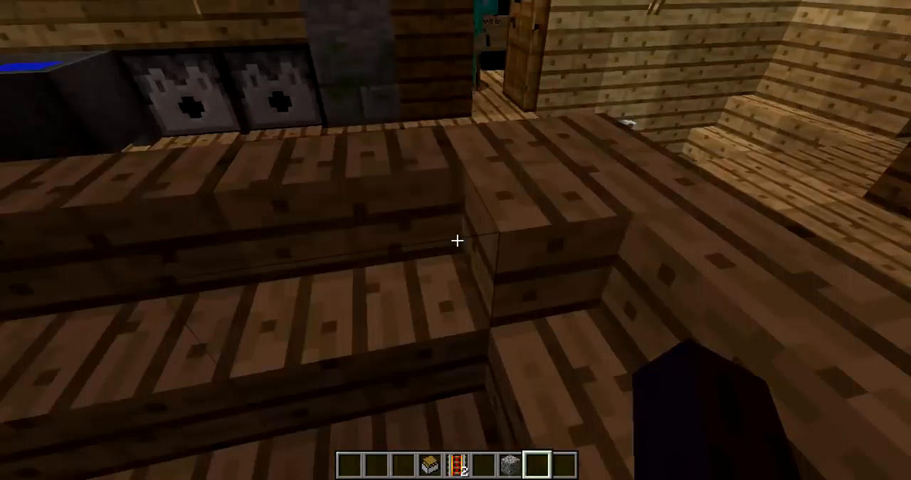
{"action": "mouse_move", "coordinate": [456, 240]}
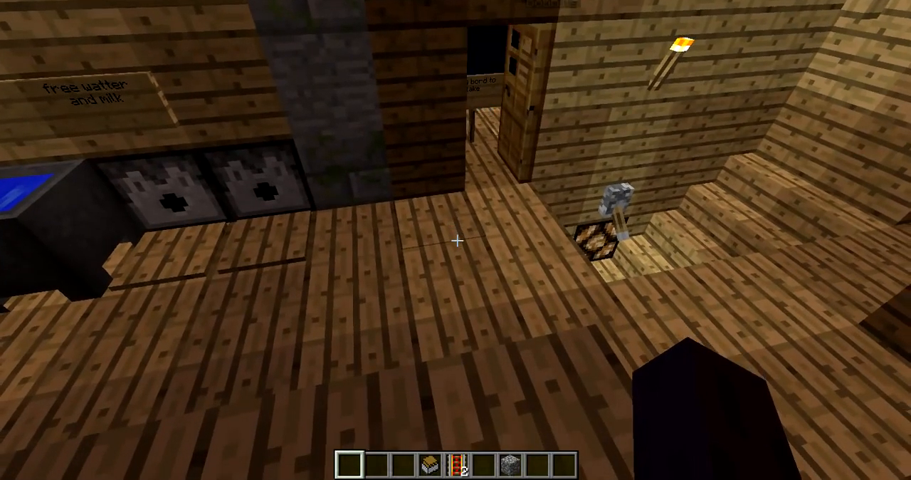
- Visit and close video settings, then open Texture Packs listing Default and ravands.zip
{"action": "key", "text": "Escape"}
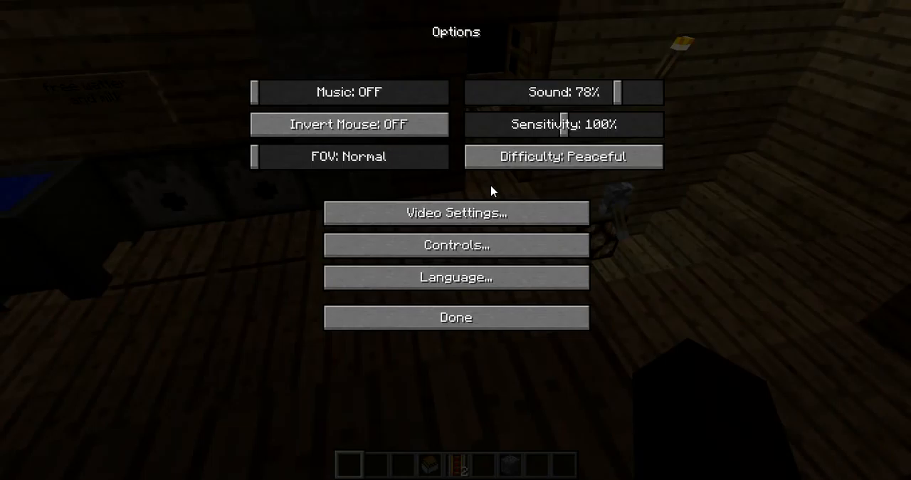
{"action": "left_click", "coordinate": [456, 212]}
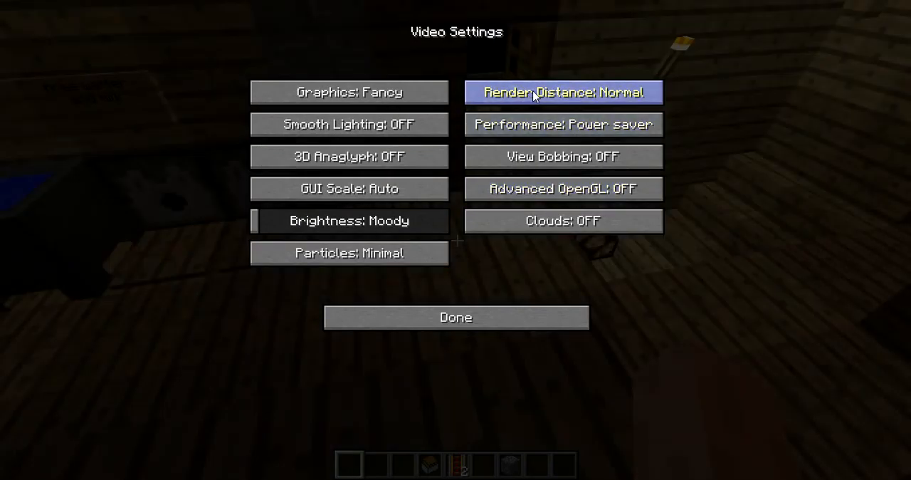
{"action": "left_click", "coordinate": [456, 317]}
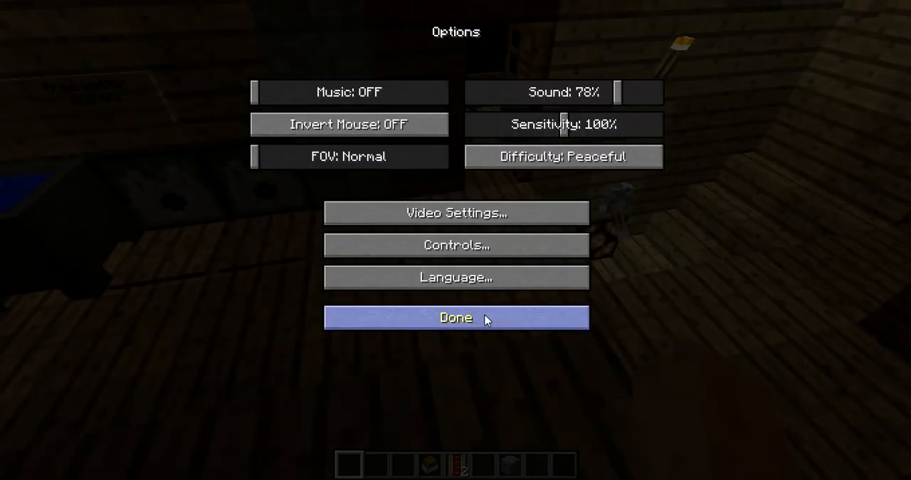
{"action": "left_click", "coordinate": [455, 317]}
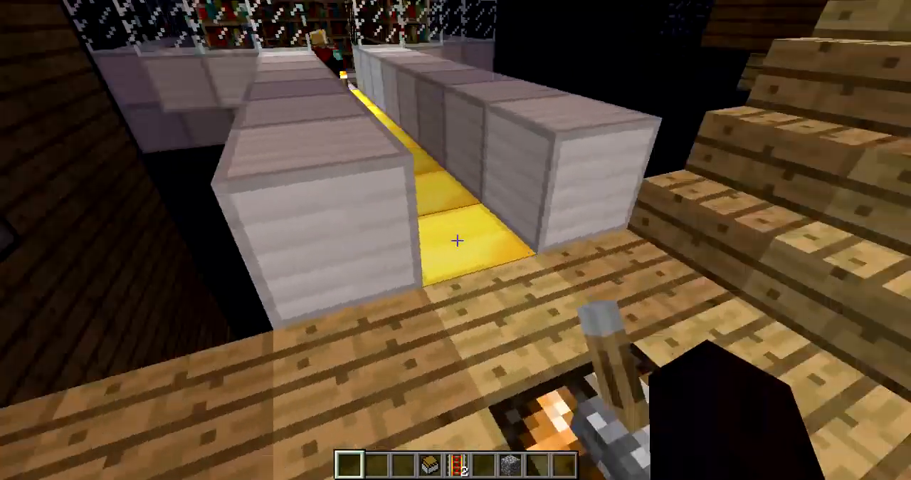
{"action": "mouse_move", "coordinate": [455, 240]}
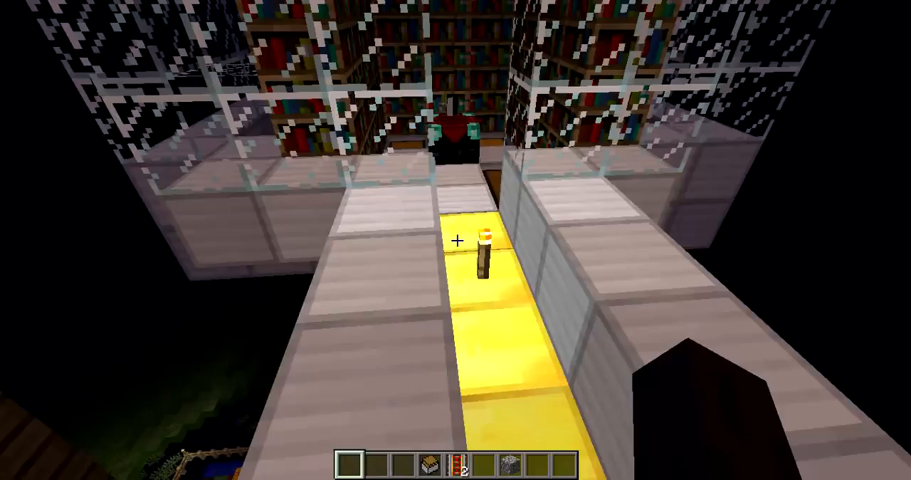
{"action": "mouse_move", "coordinate": [455, 240]}
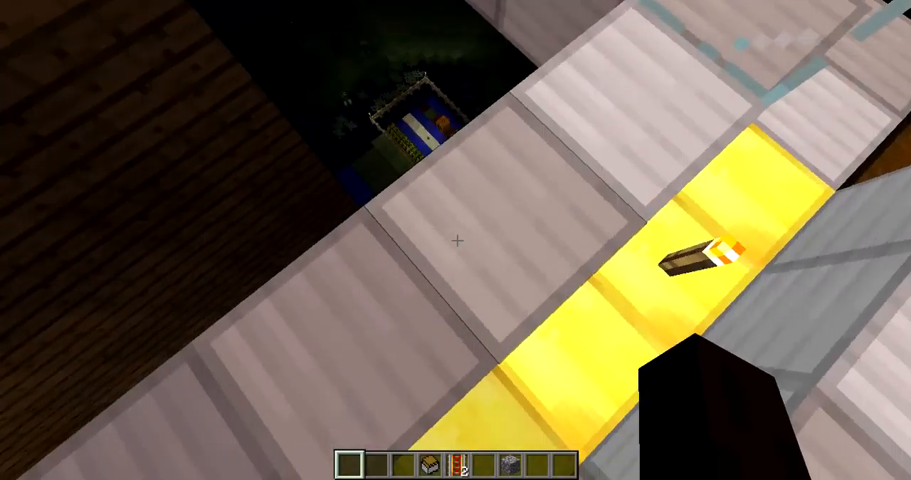
{"action": "mouse_move", "coordinate": [455, 240]}
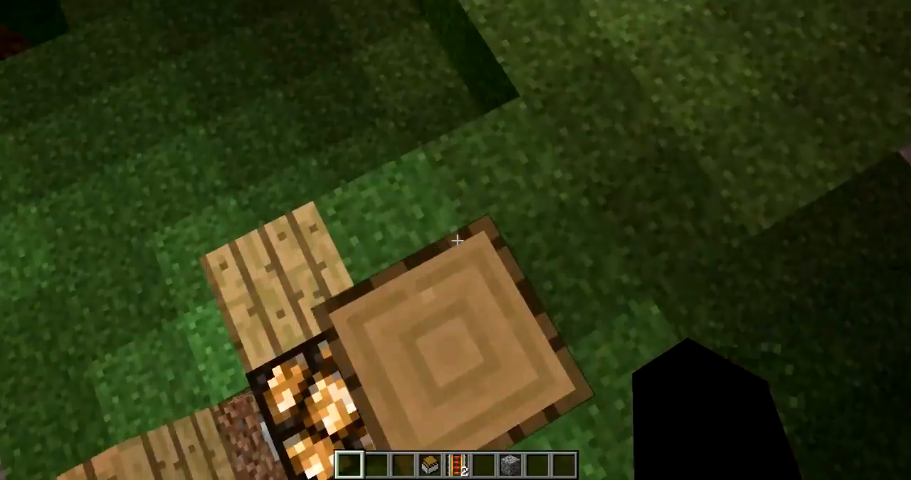
{"action": "mouse_move", "coordinate": [455, 240]}
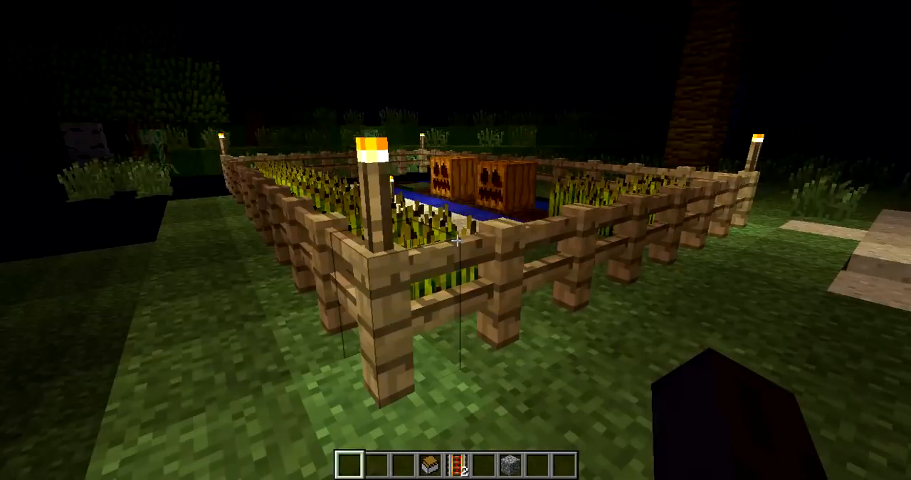
{"action": "mouse_move", "coordinate": [456, 239]}
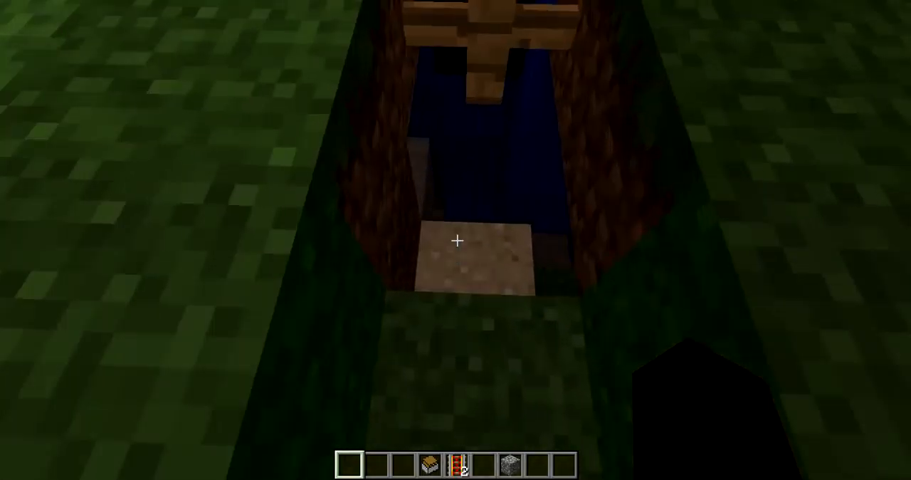
{"action": "mouse_move", "coordinate": [455, 239]}
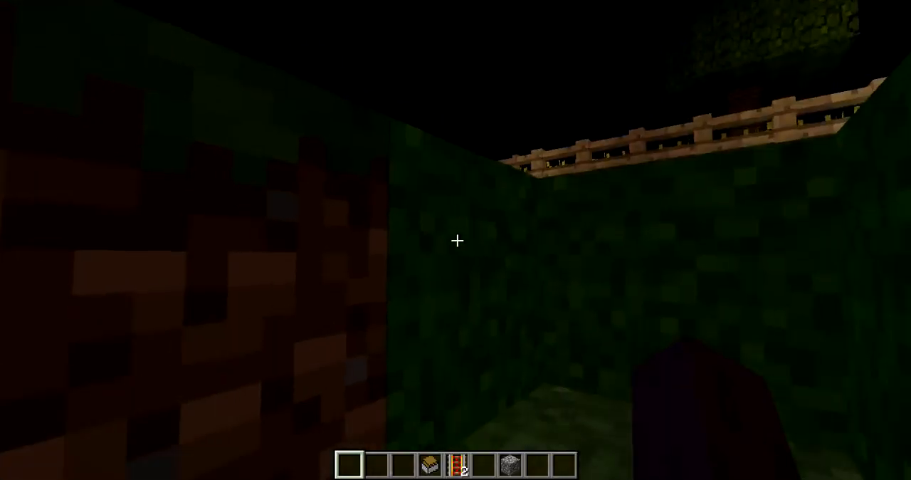
{"action": "mouse_move", "coordinate": [455, 240]}
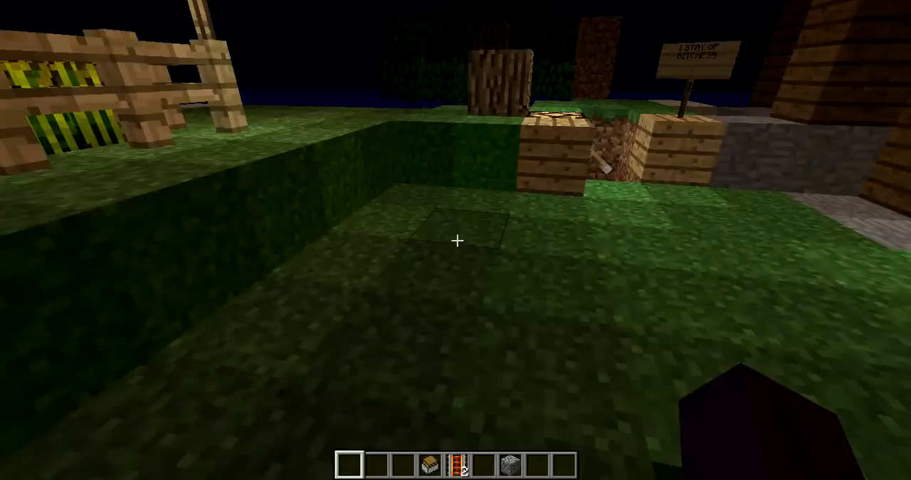
{"action": "mouse_move", "coordinate": [455, 240]}
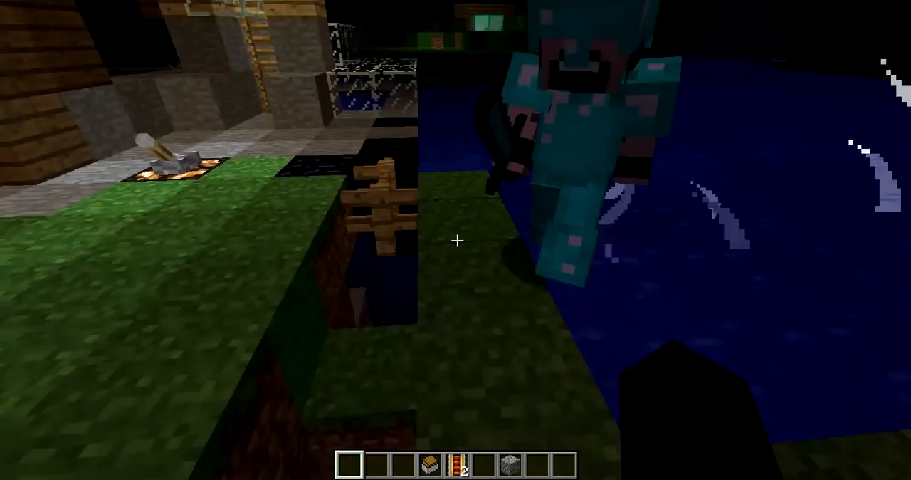
{"action": "mouse_move", "coordinate": [456, 240]}
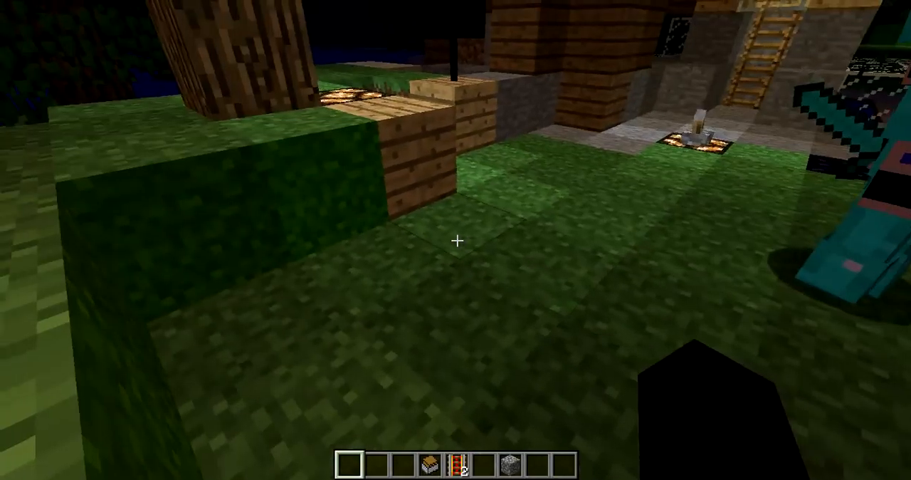
{"action": "mouse_move", "coordinate": [455, 240]}
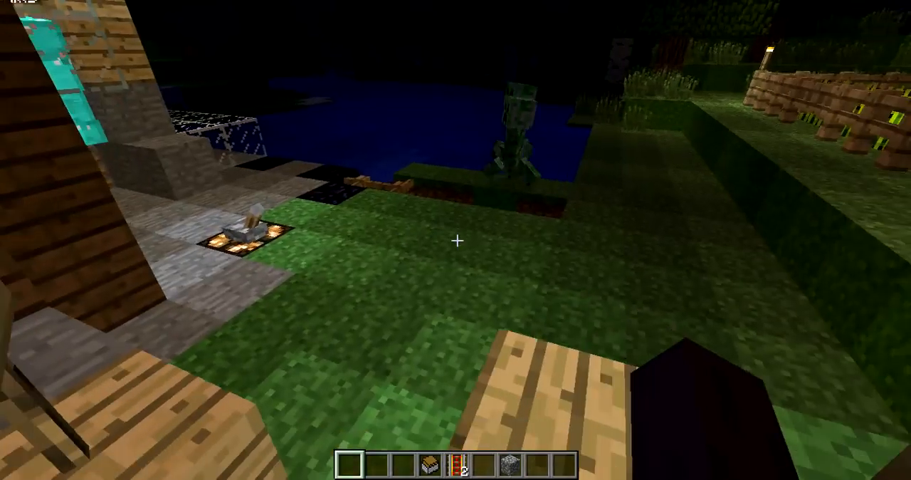
{"action": "mouse_move", "coordinate": [455, 240]}
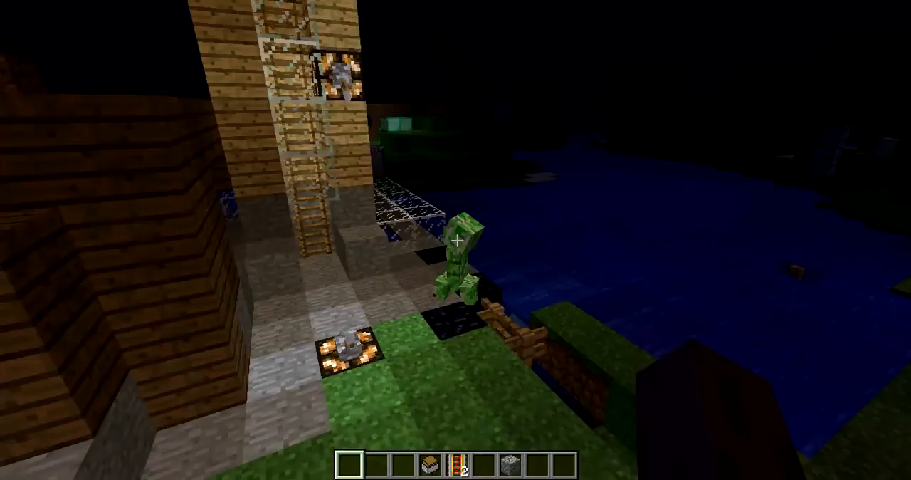
{"action": "mouse_move", "coordinate": [455, 240]}
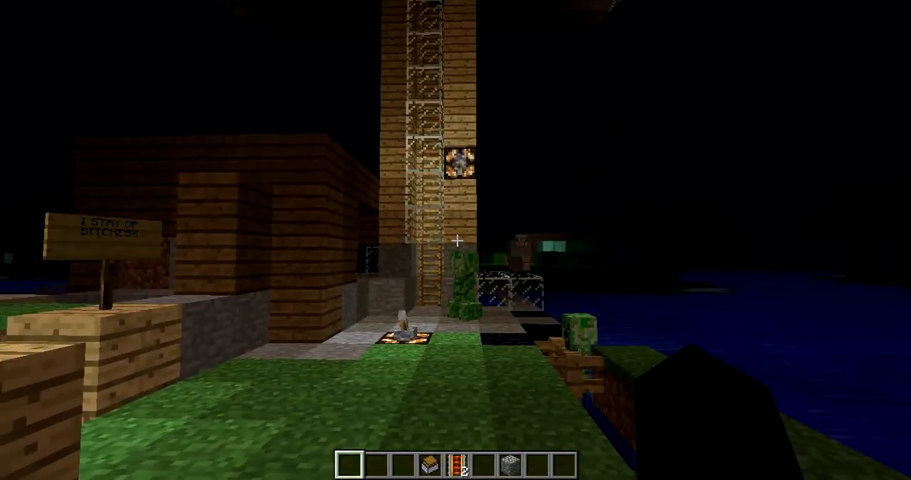
{"action": "mouse_move", "coordinate": [456, 240]}
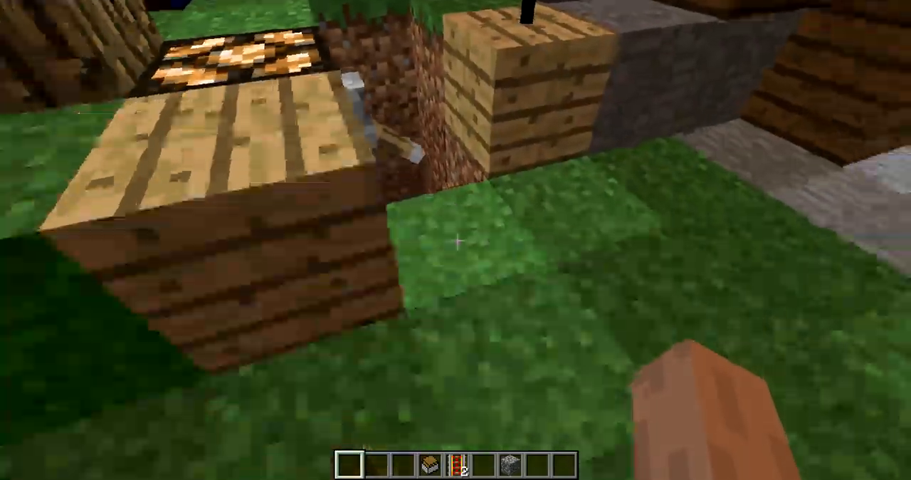
{"action": "mouse_move", "coordinate": [456, 240]}
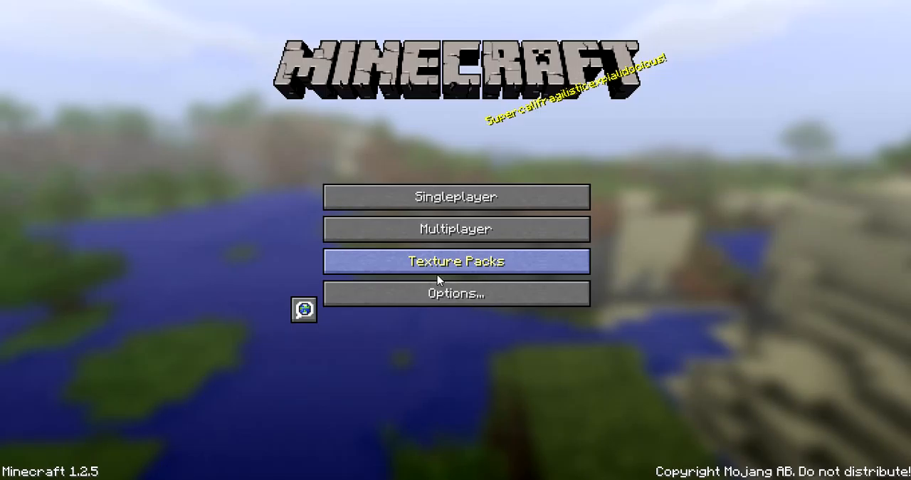
{"action": "left_click", "coordinate": [455, 261]}
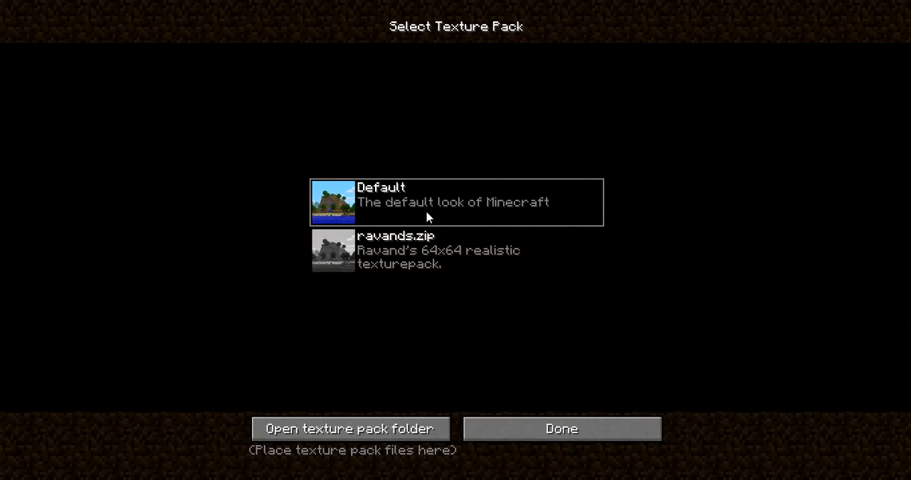
{"action": "mouse_move", "coordinate": [425, 256]}
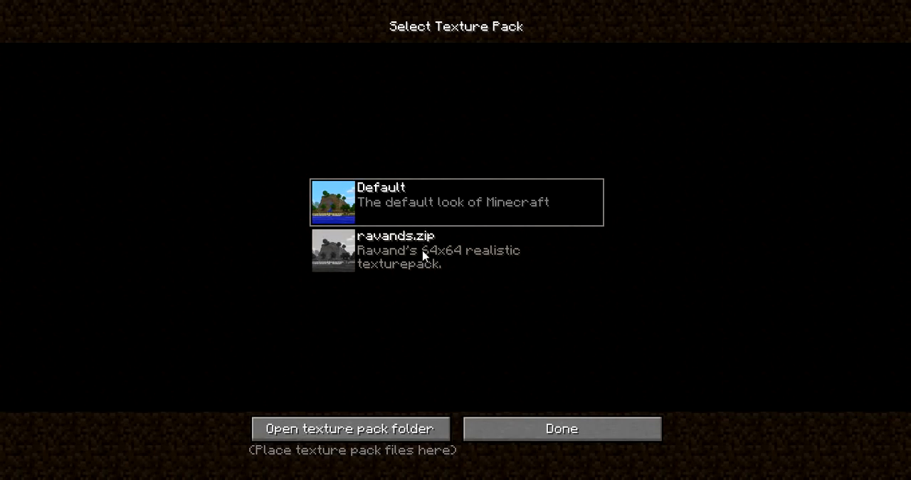